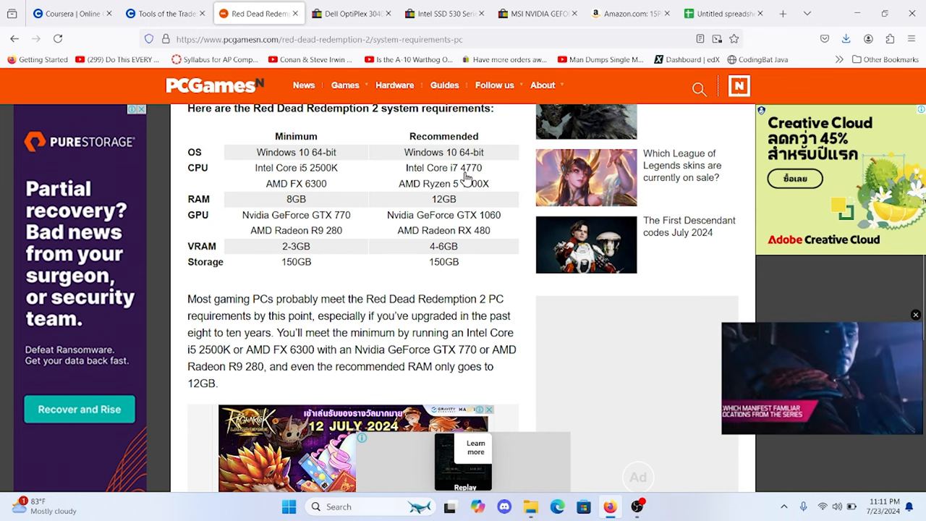
mouse_move(470, 173)
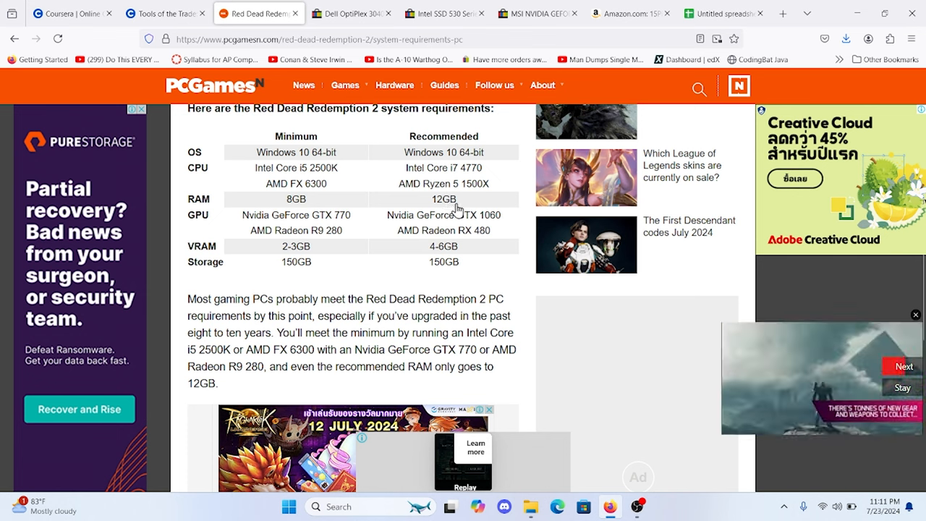
mouse_move(494, 223)
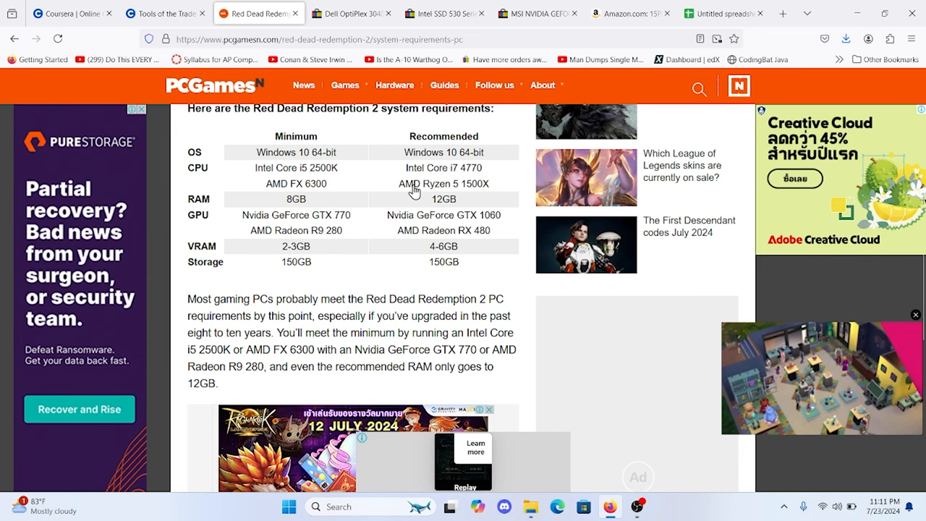
Switch from the RDR2 requirements article to the Dell OptiPlex eBay listing.
left_click(350, 13)
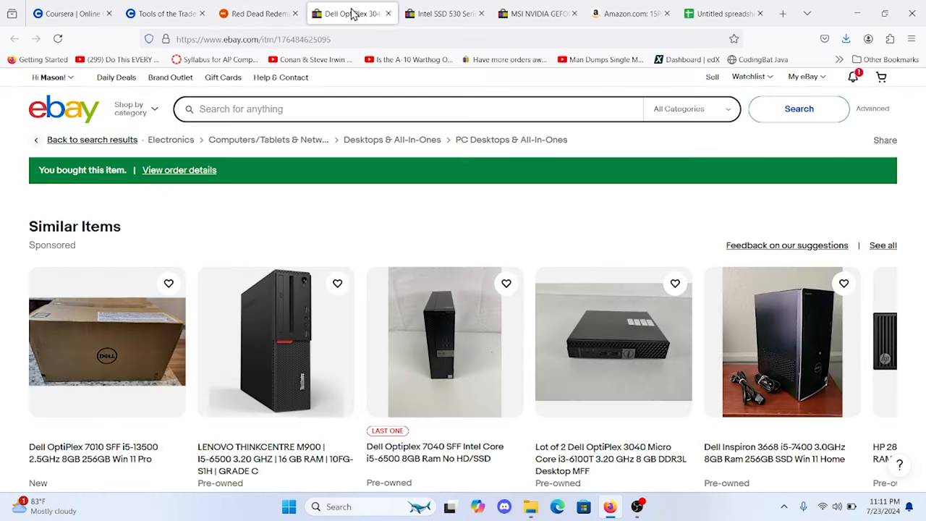
Review the OptiPlex 3040 listing at US $51.70, then bring up the Intel SSD 530 listing.
scroll("down", 3)
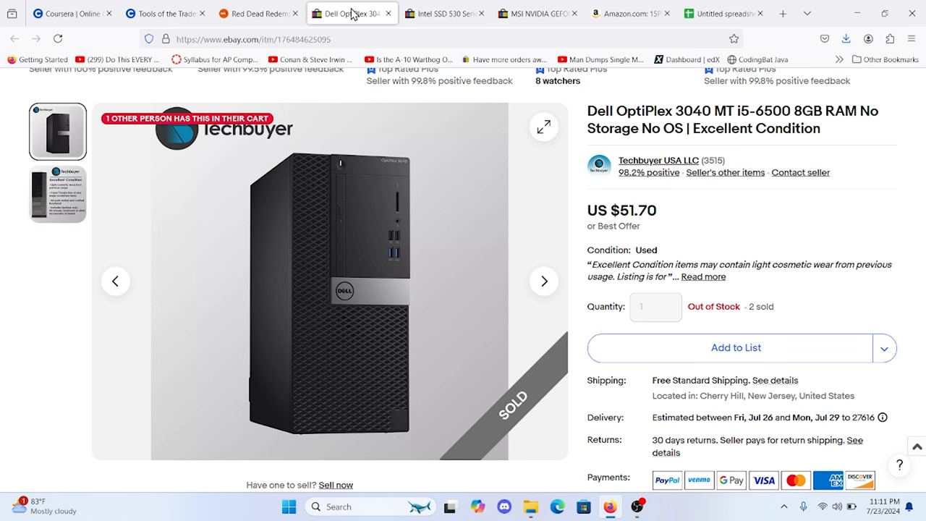
mouse_move(679, 59)
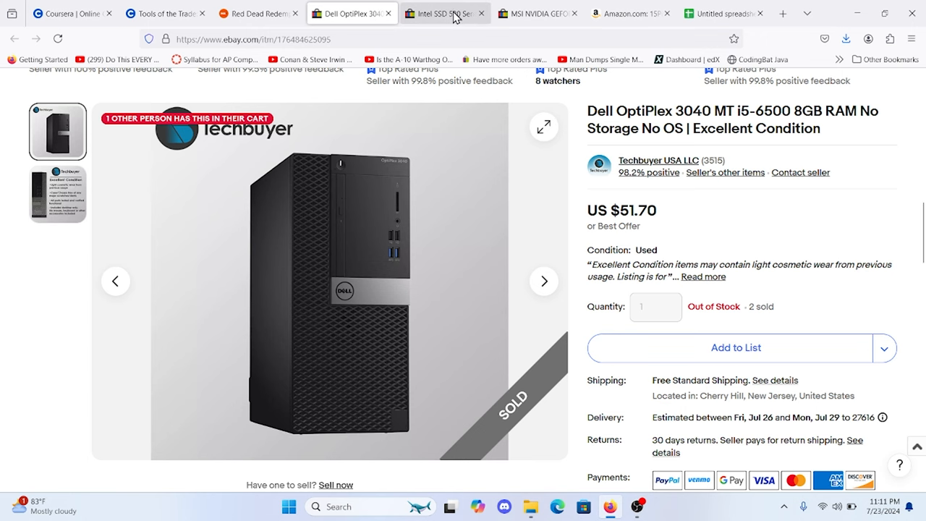
left_click(441, 13)
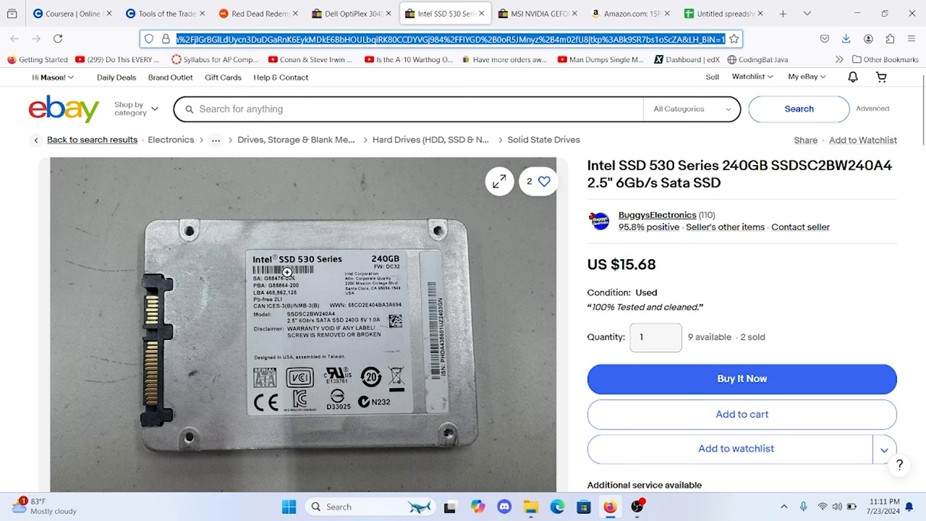
mouse_move(371, 279)
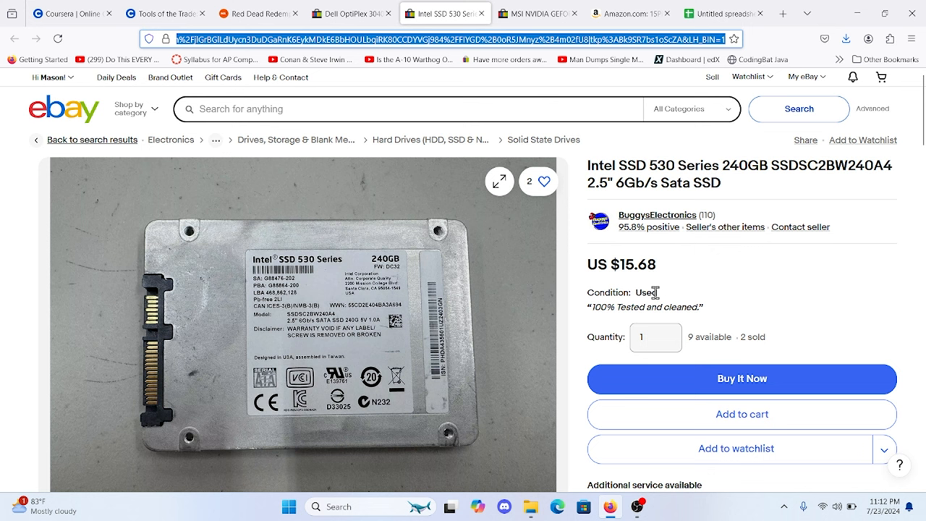
mouse_move(649, 292)
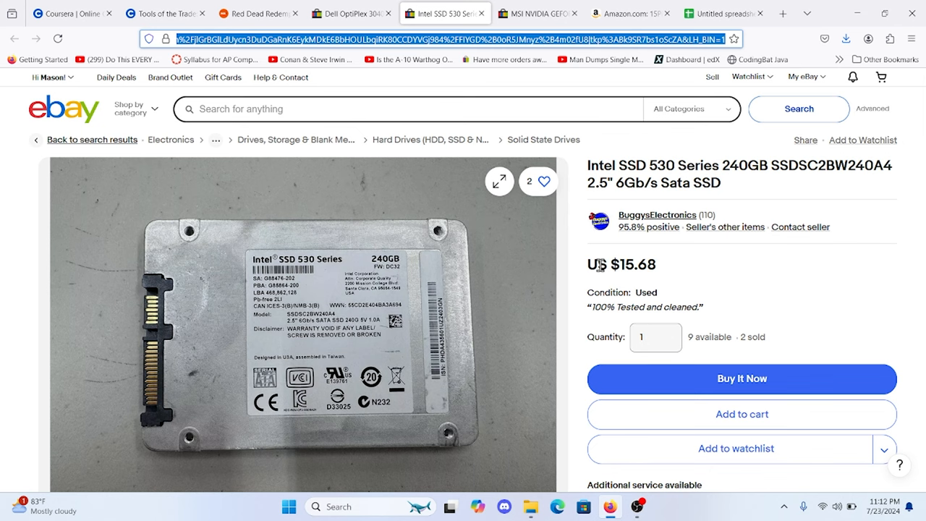
Move from the US $15.68 Intel SSD listing to the MSI GTX 1060 listing.
left_click(538, 13)
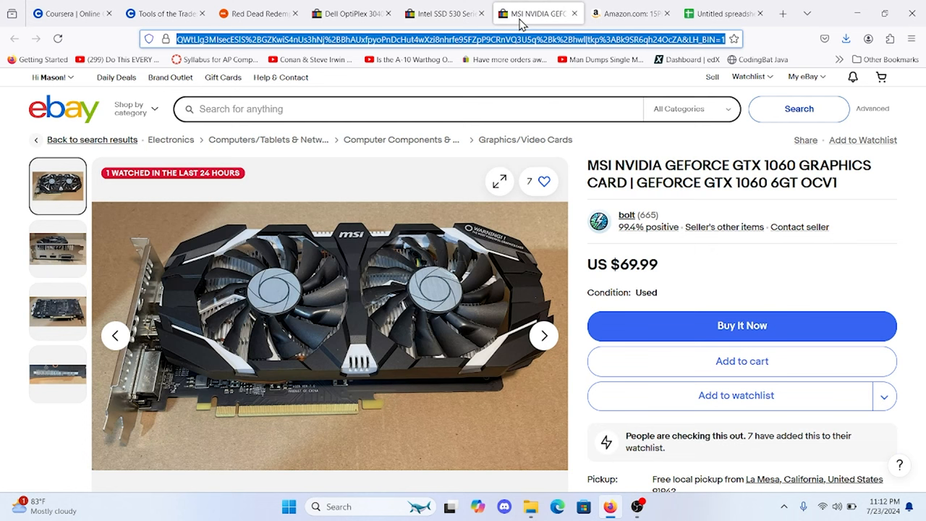
mouse_move(648, 168)
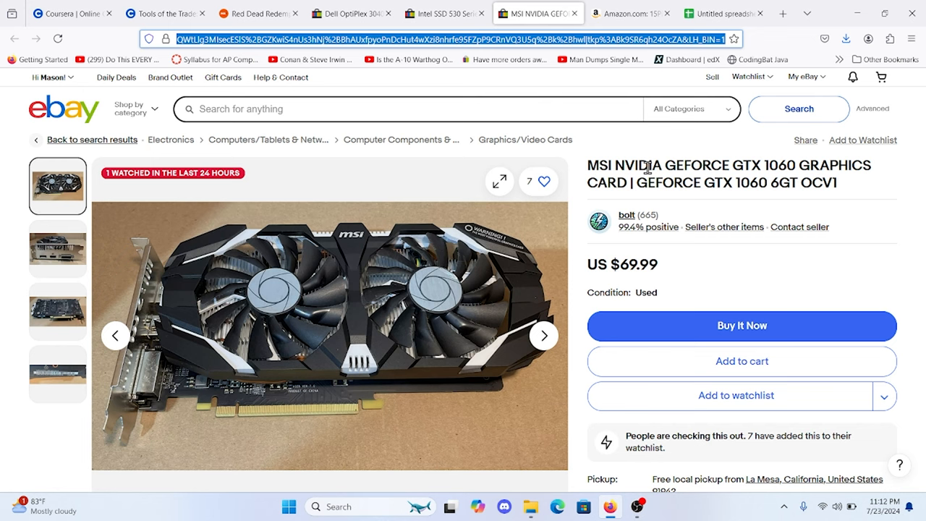
Browse the GTX 1060 card's photos on the $69.99 eBay listing.
left_click(58, 249)
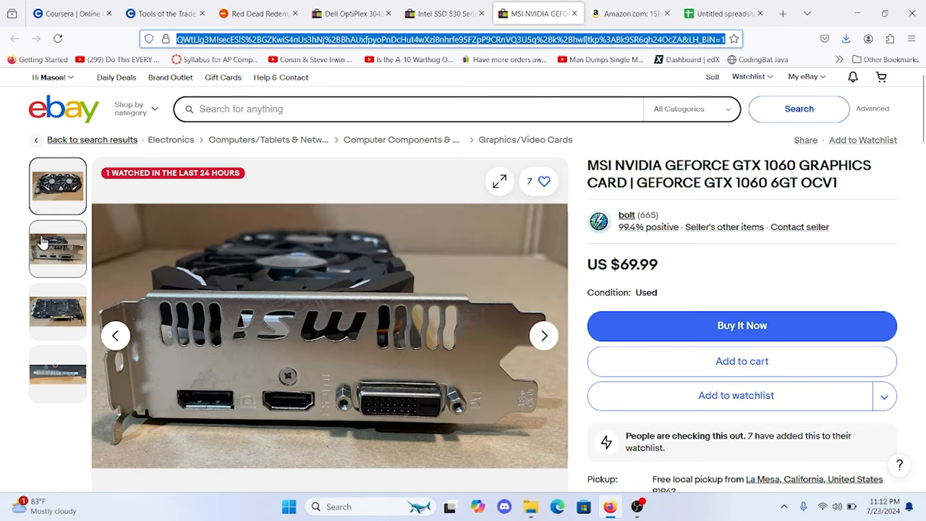
left_click(57, 311)
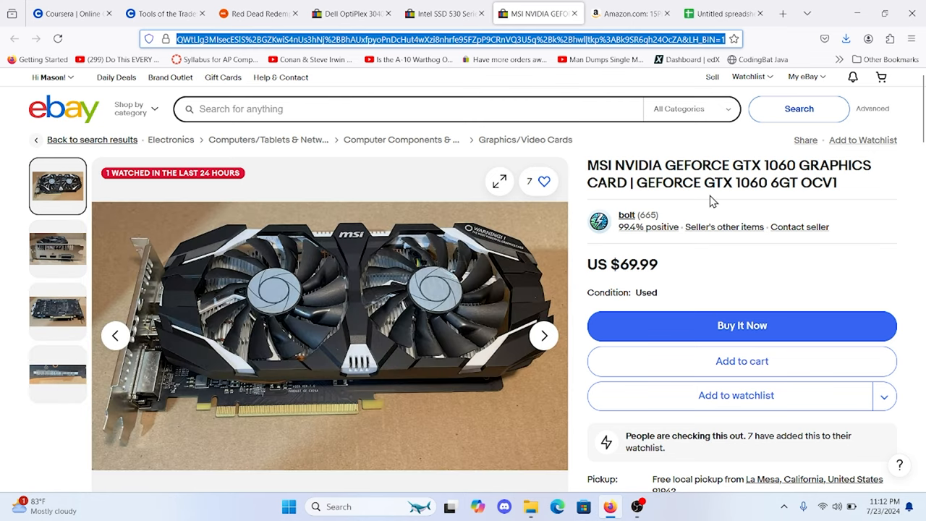
double_click(633, 263)
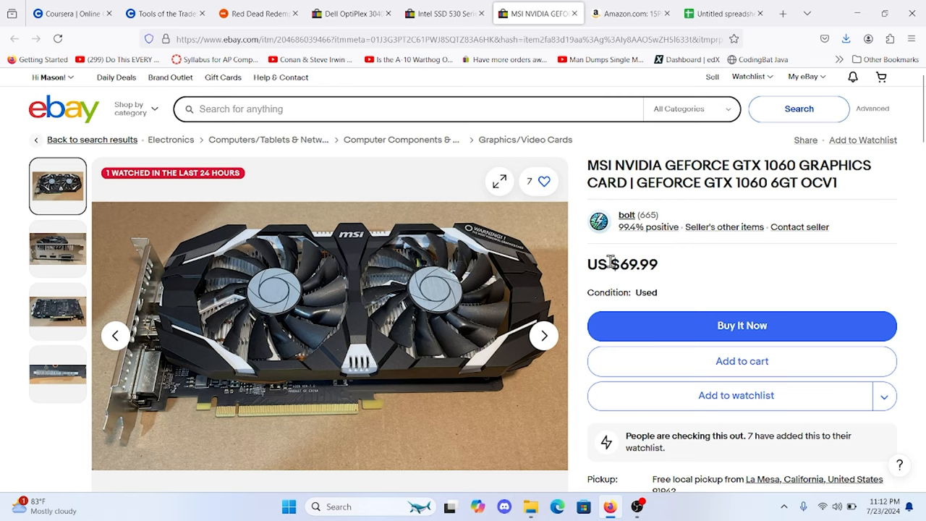
View the SATA to 6-pin adapter on Amazon, then bring up the PC parts spreadsheet.
left_click(630, 13)
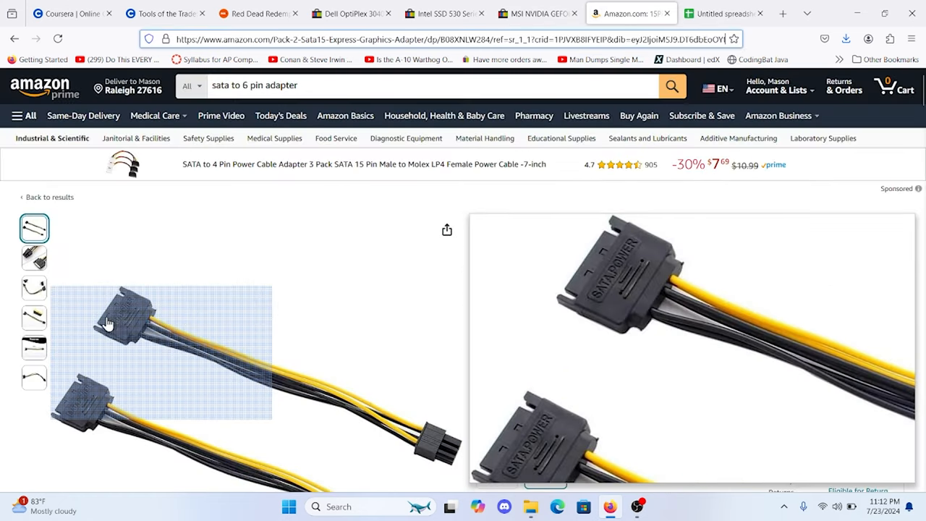
mouse_move(423, 450)
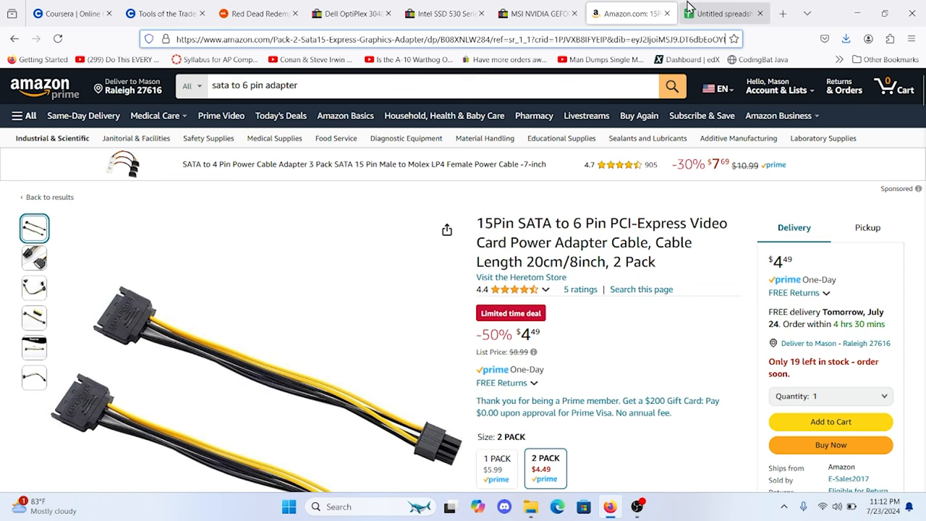
left_click(724, 13)
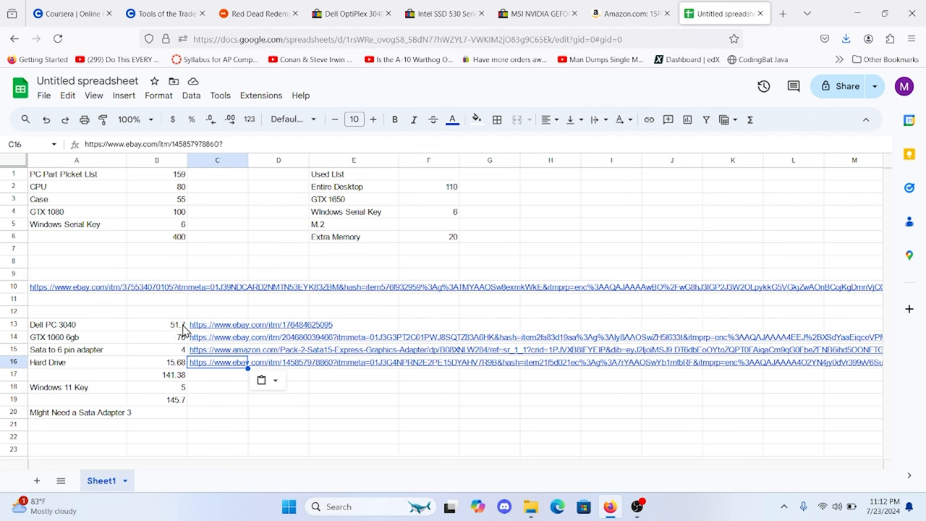
mouse_move(146, 353)
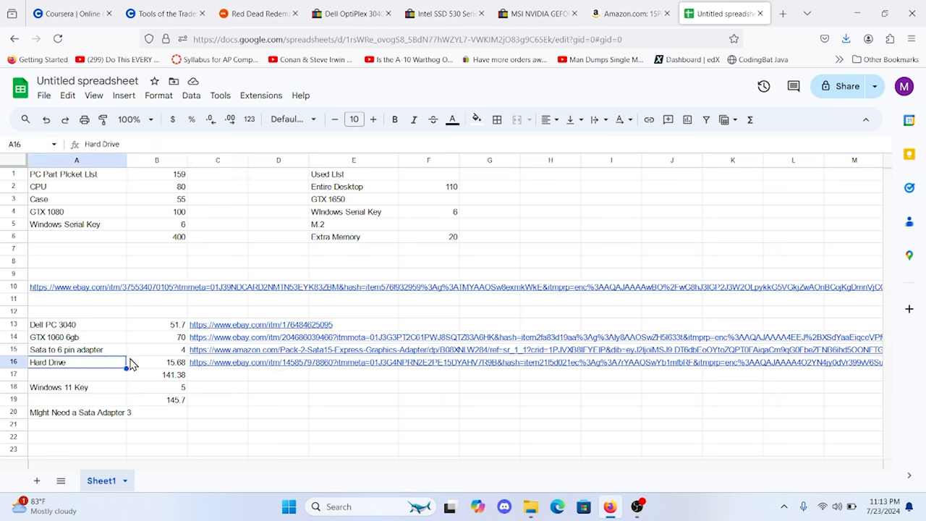
Check the SATA adapter cost and $145.7 total, then return to the RDR2 requirements article.
left_click(156, 361)
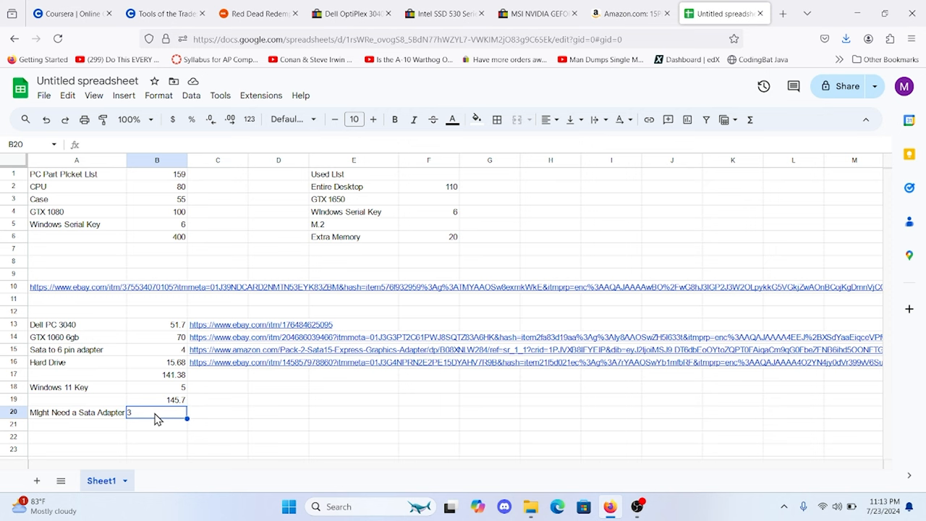
mouse_move(162, 356)
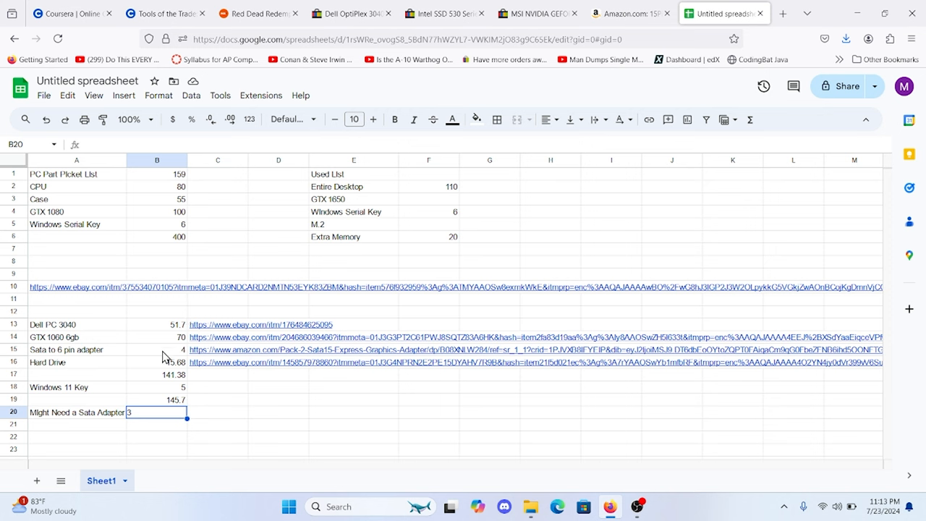
mouse_move(450, 224)
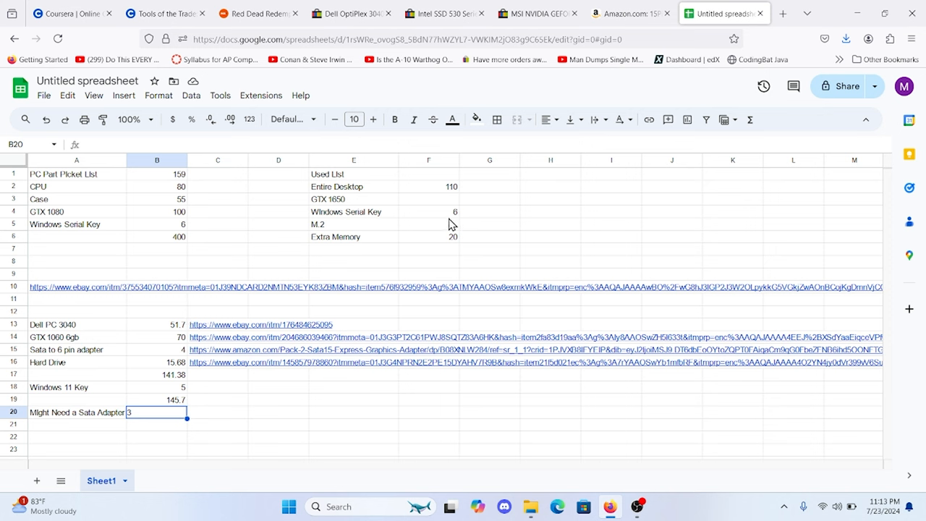
mouse_move(162, 393)
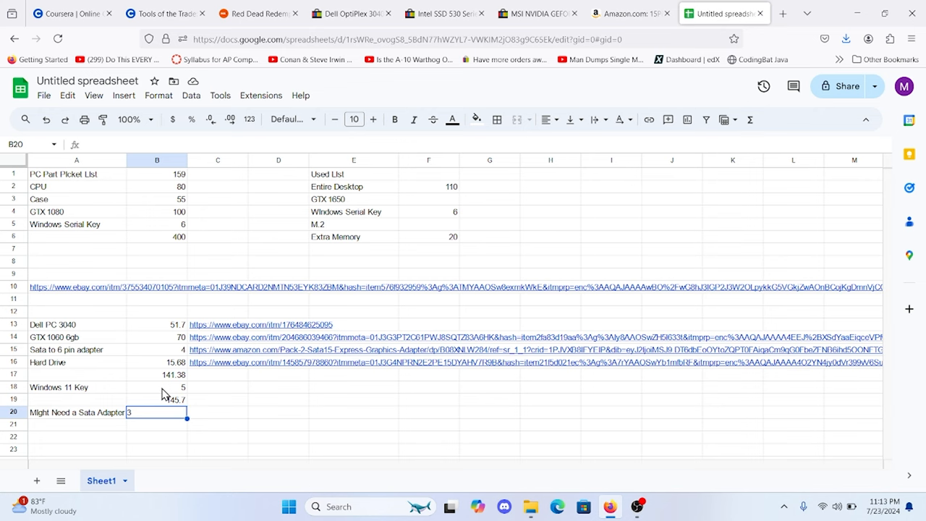
mouse_move(257, 13)
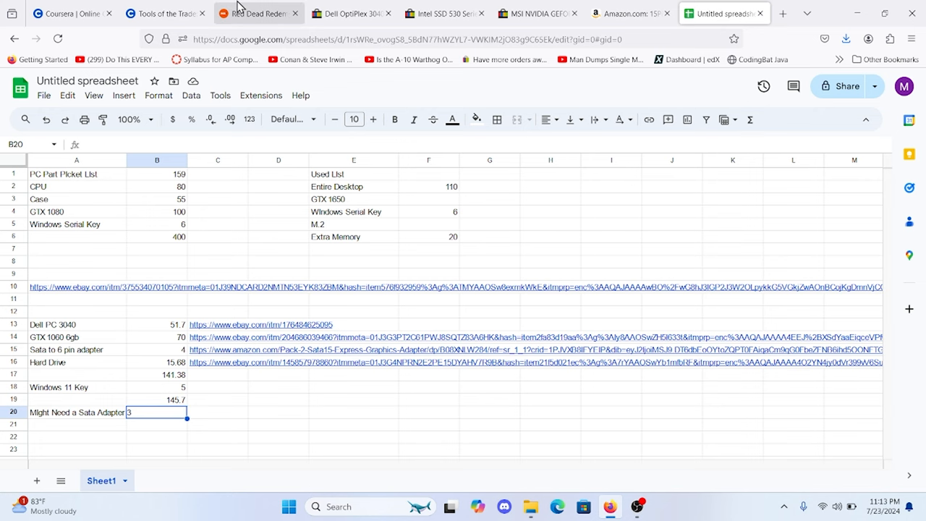
left_click(254, 13)
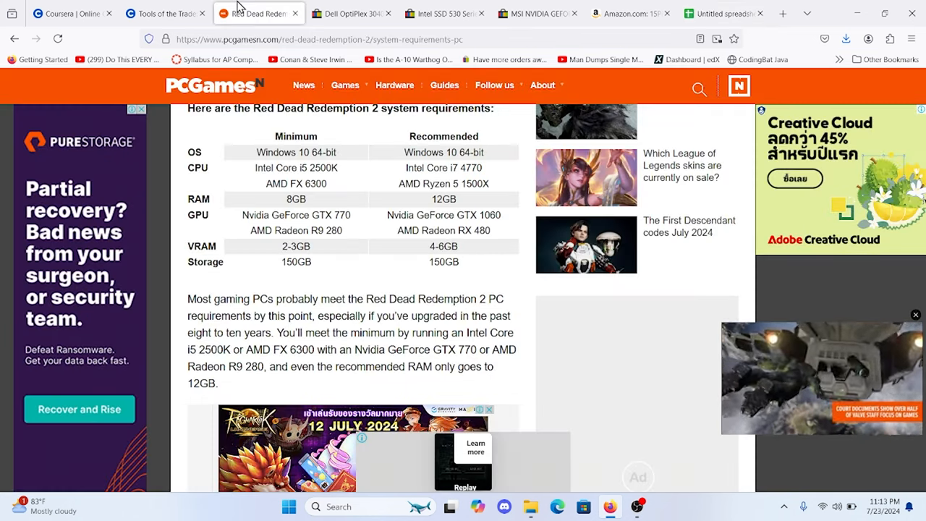